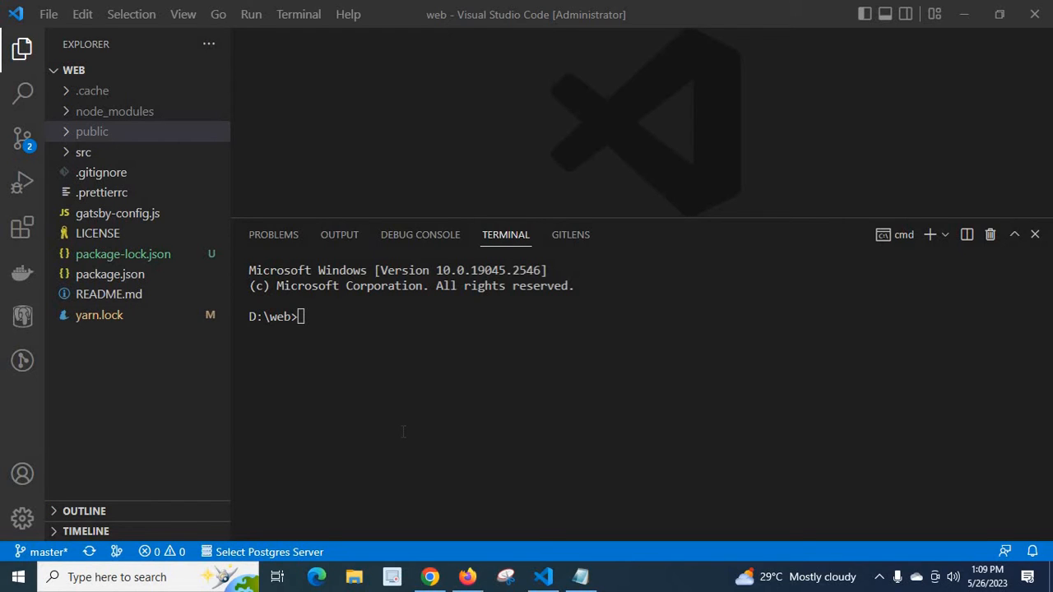
# - Run gatsby develop in the D:\web terminal to start the development server
pyautogui.write('gatsby')
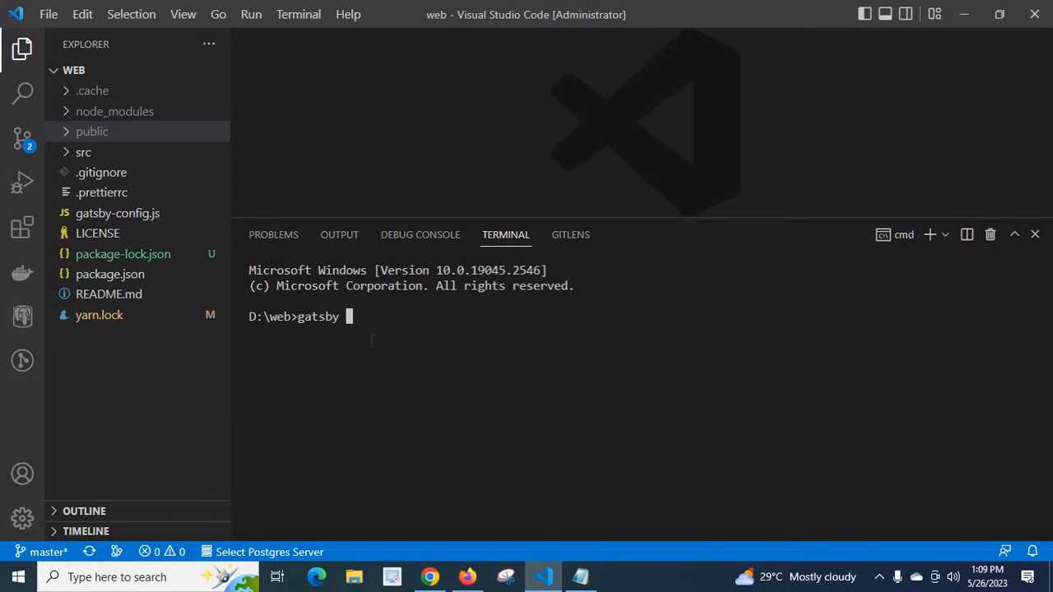
pyautogui.write('develop')
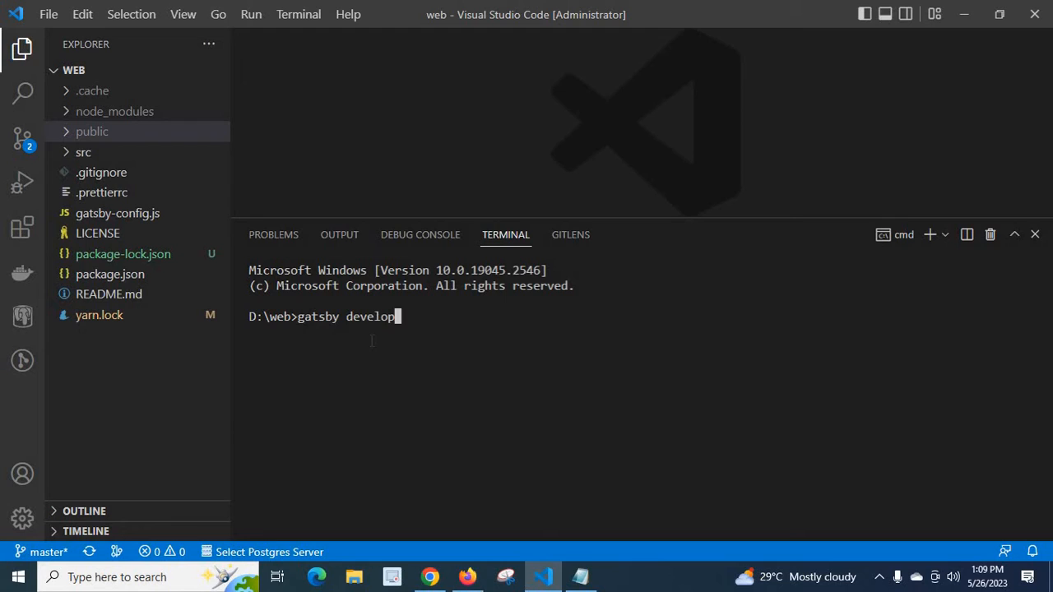
pyautogui.press('enter')
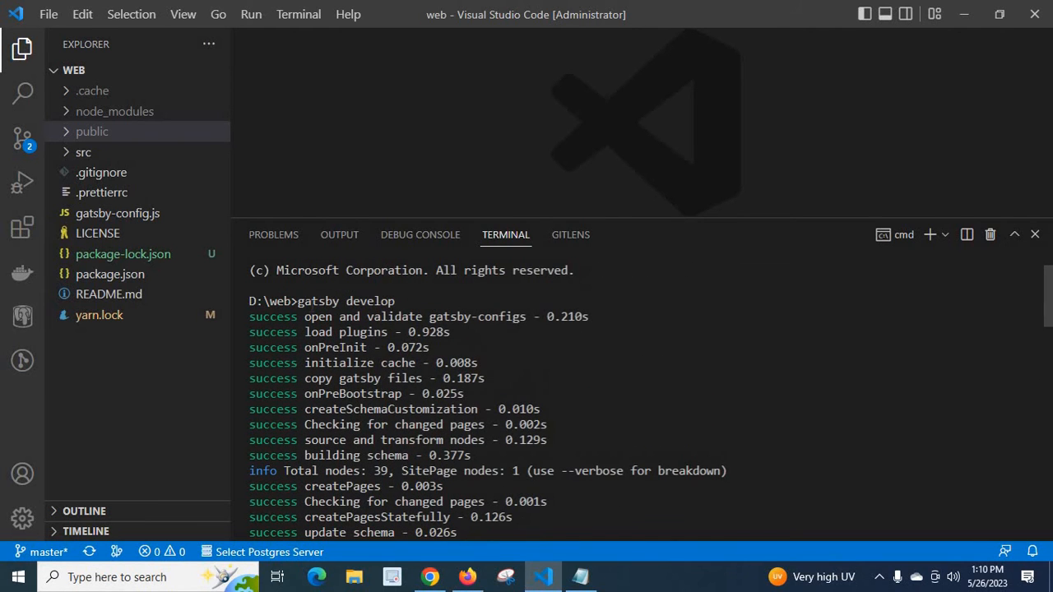
# - Reveal the build error trace and the returned prompt in the terminal output
pyautogui.moveTo(298, 300); pyautogui.dragTo(395, 300)
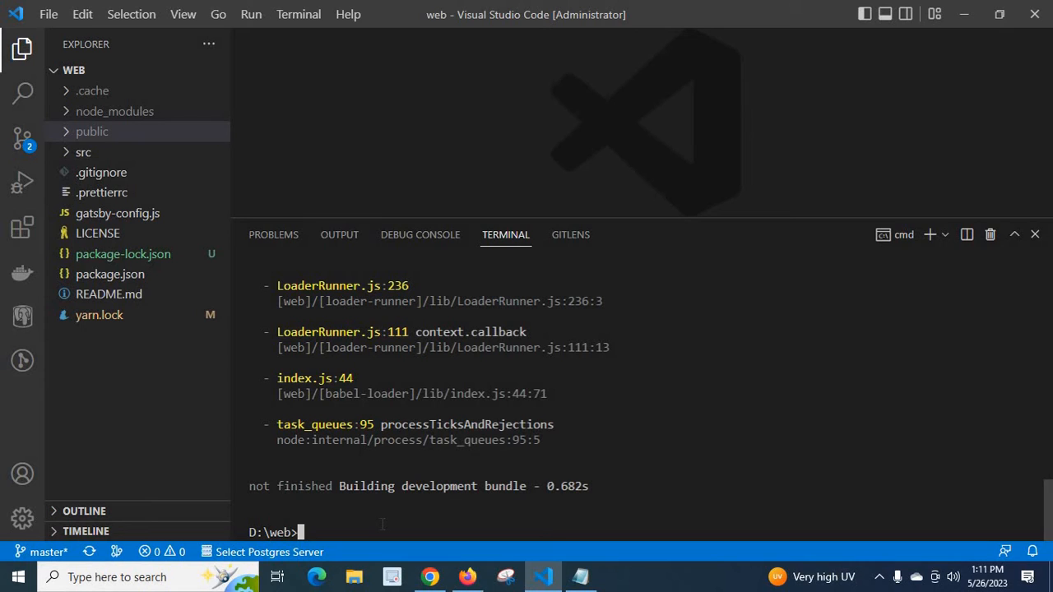
# - Run nvm list to show Node 20.1.0 and 18.16.0 installed, with 18.16.0 in use
pyautogui.write('nv')
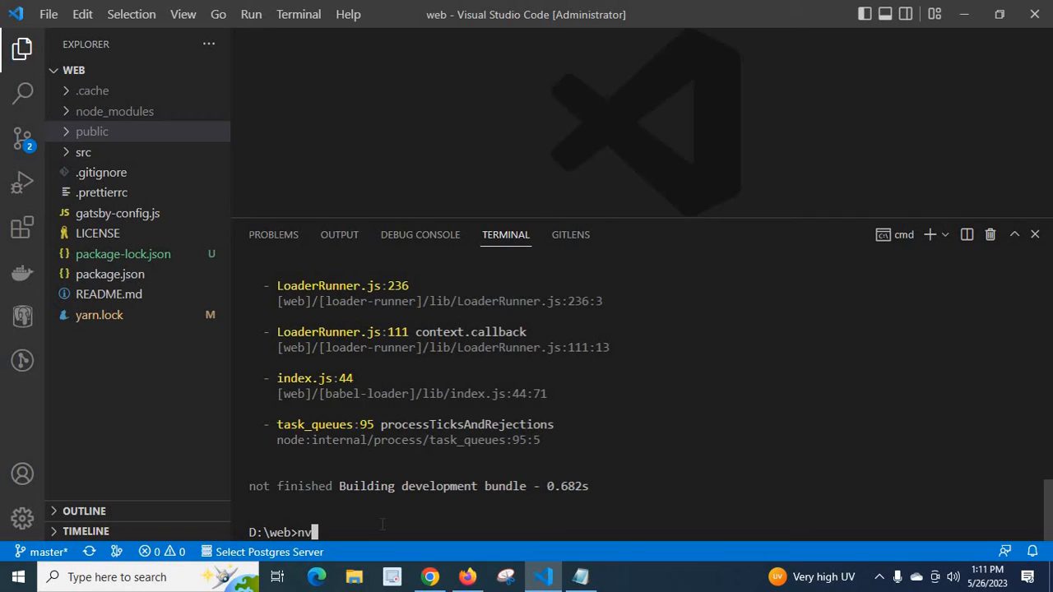
pyautogui.write('m')
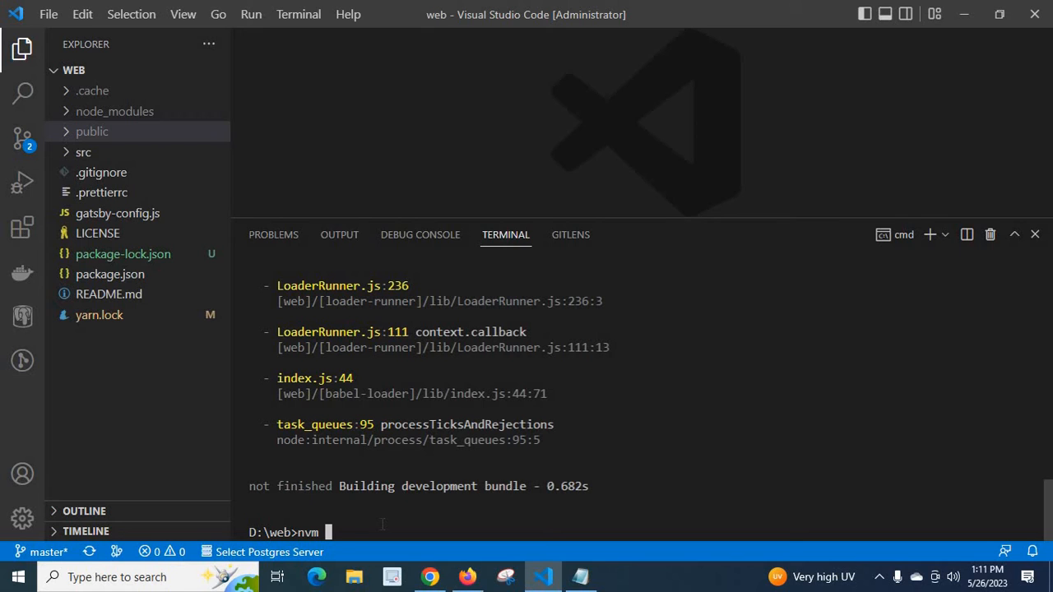
pyautogui.write('list')
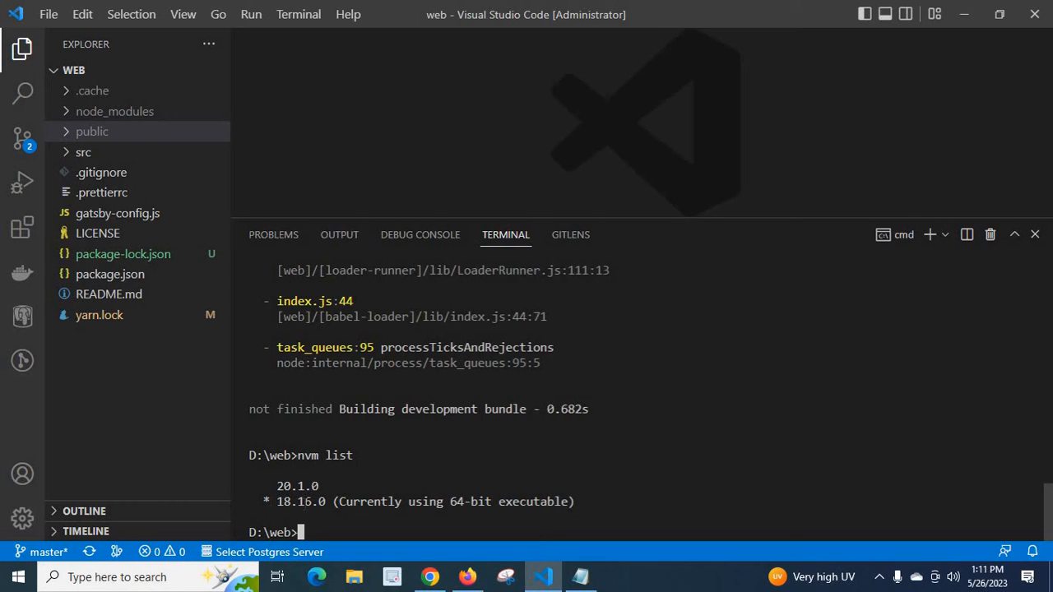
pyautogui.doubleClick(300, 501)
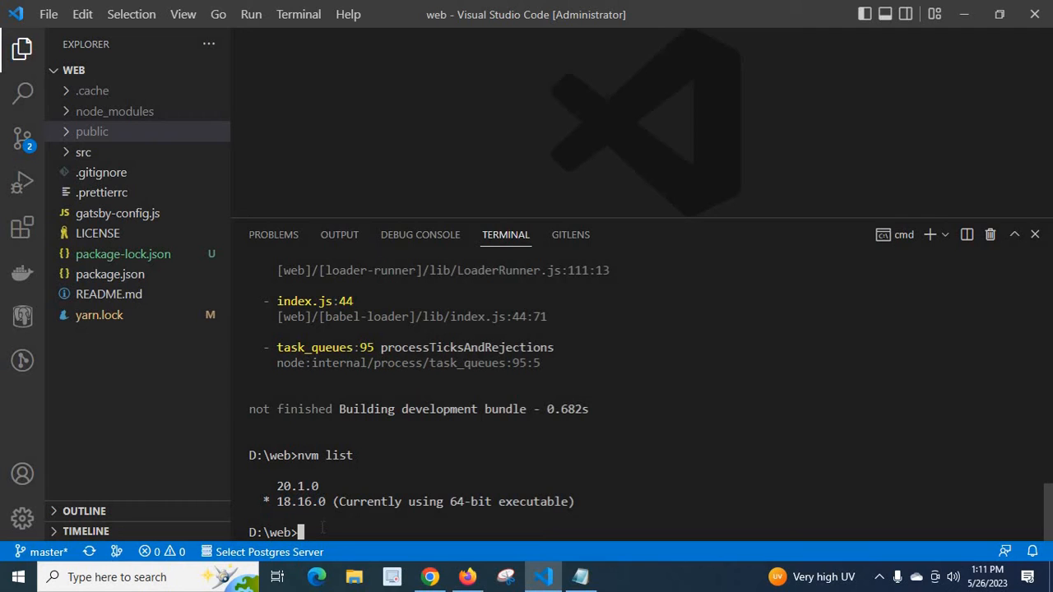
pyautogui.moveTo(325, 549)
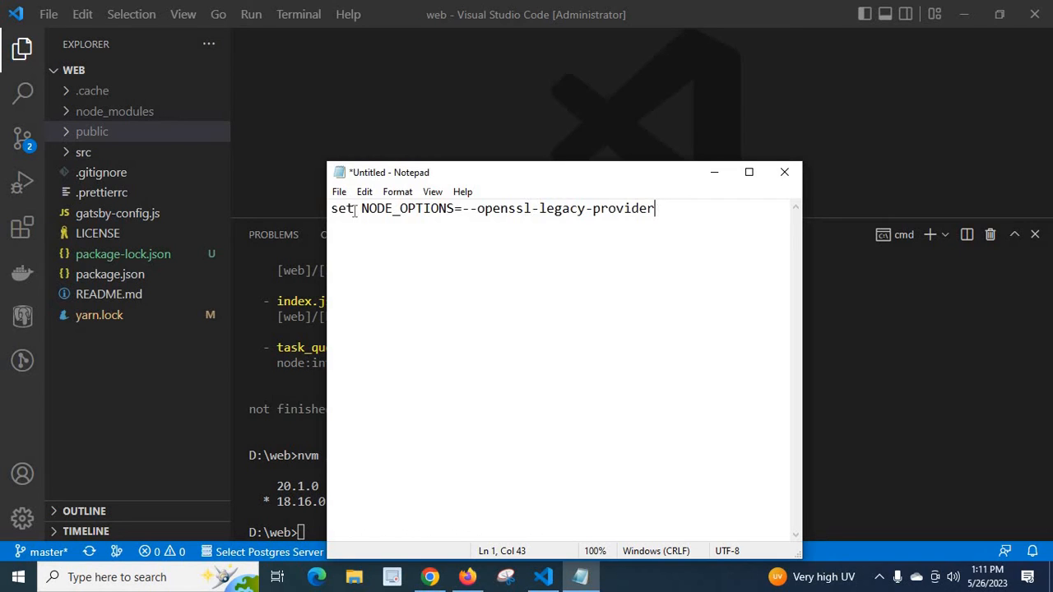
# - Copy the set NODE_OPTIONS=--openssl-legacy-provider line from the Notepad note
pyautogui.press('ctrl+a')
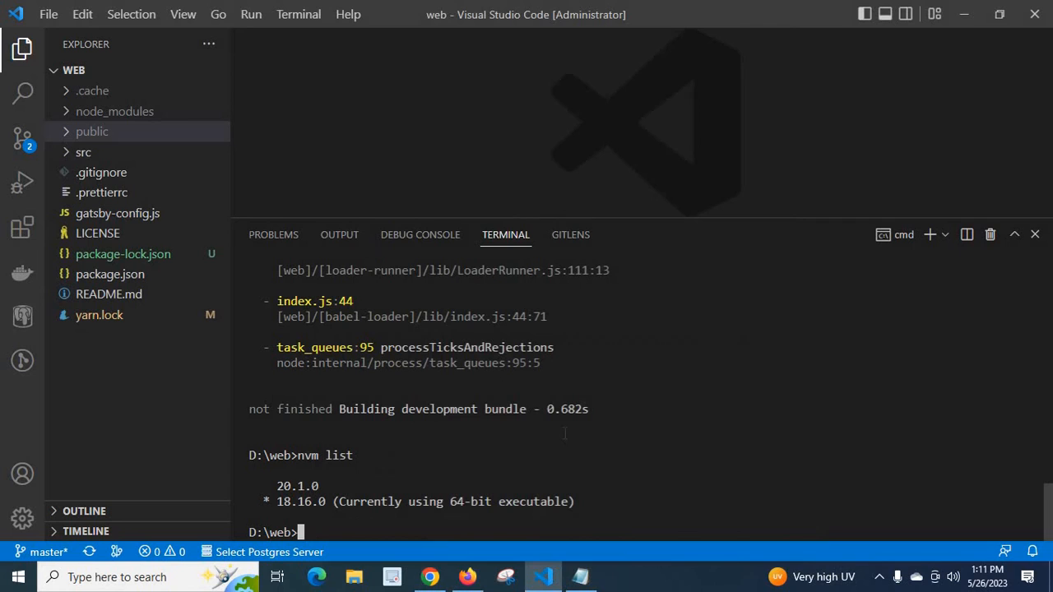
# - Run set NODE_OPTIONS=--openssl-legacy-provider, then launch gatsby develop again
pyautogui.write('set NODE_OPTIONS=--openssl-legacy-provider')
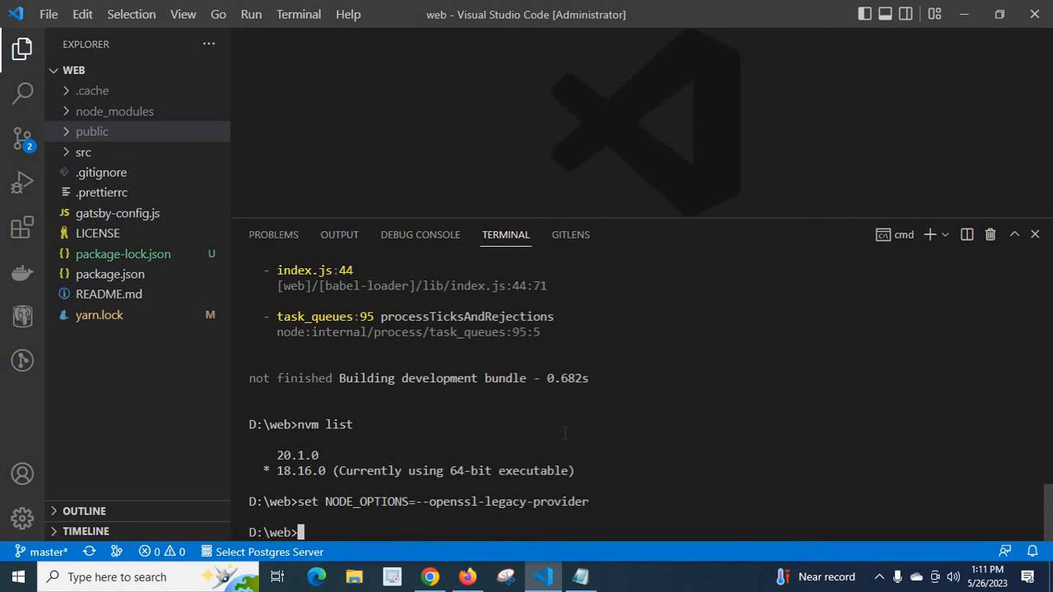
pyautogui.write('gatsby develop')
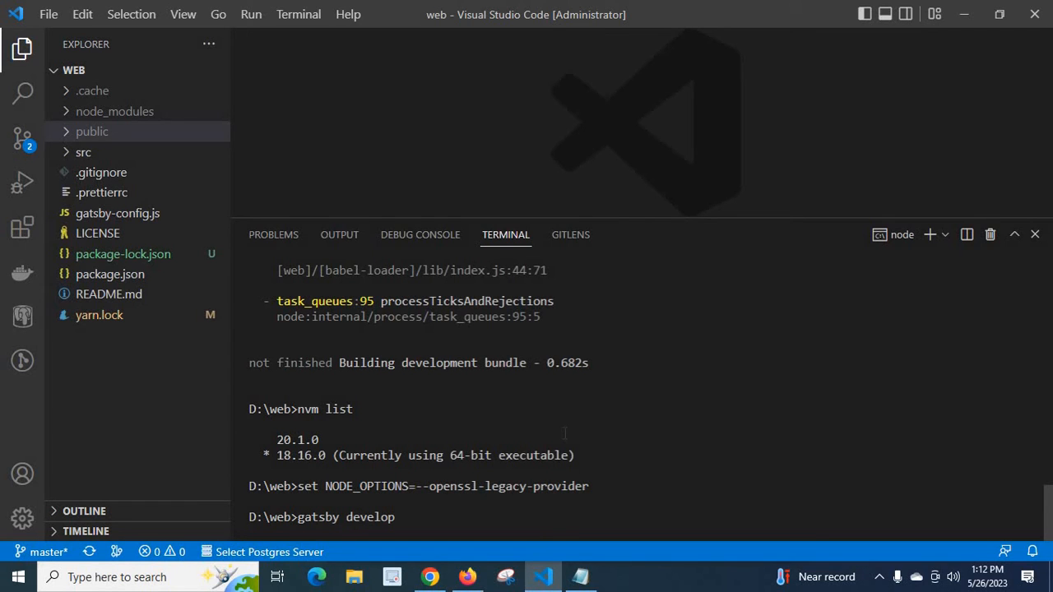
pyautogui.scroll(-3)
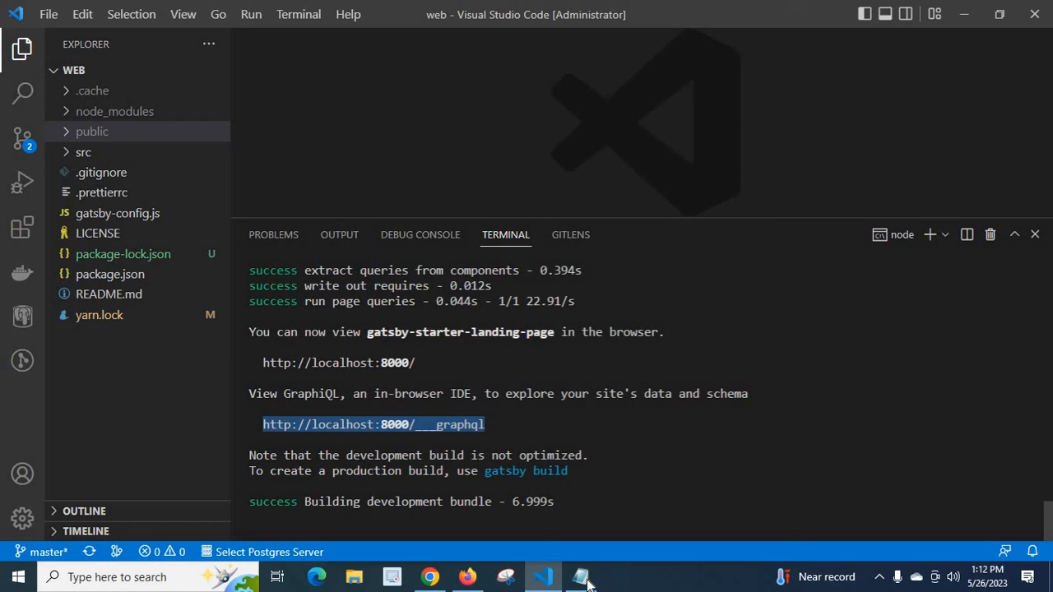
pyautogui.click(581, 576)
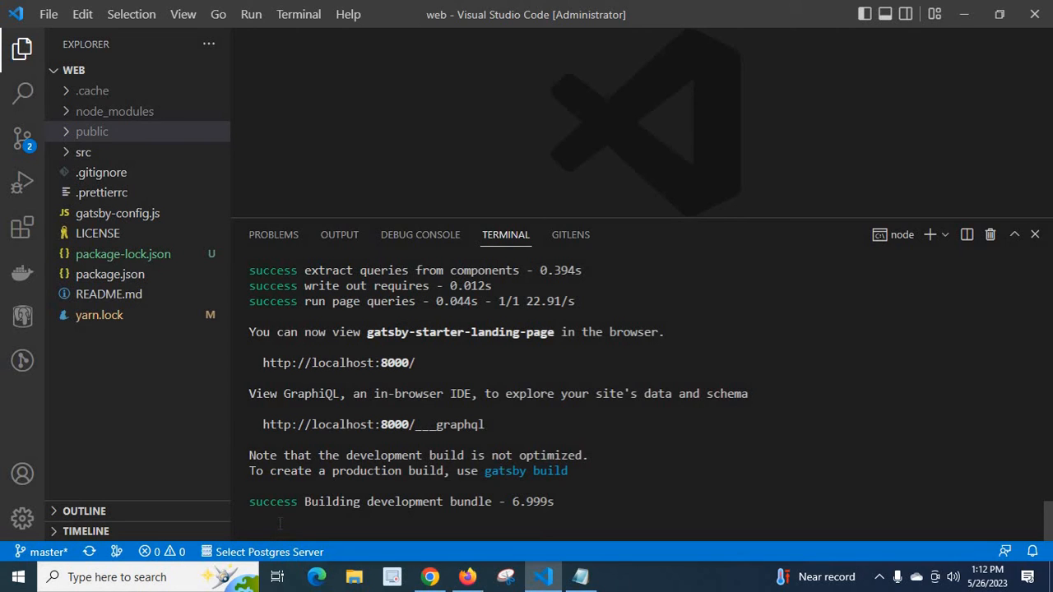
# - Stop the server, run nvm list, and begin a combined set NODE_OPTIONS=--openssl-legacy-provider line
pyautogui.scroll(-3)
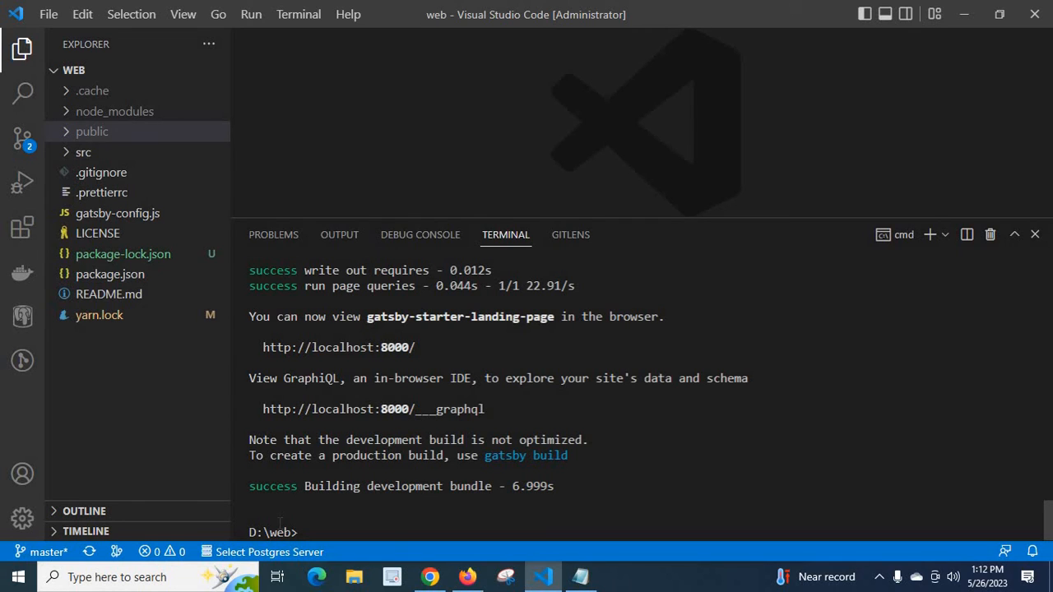
pyautogui.write('nvm list')
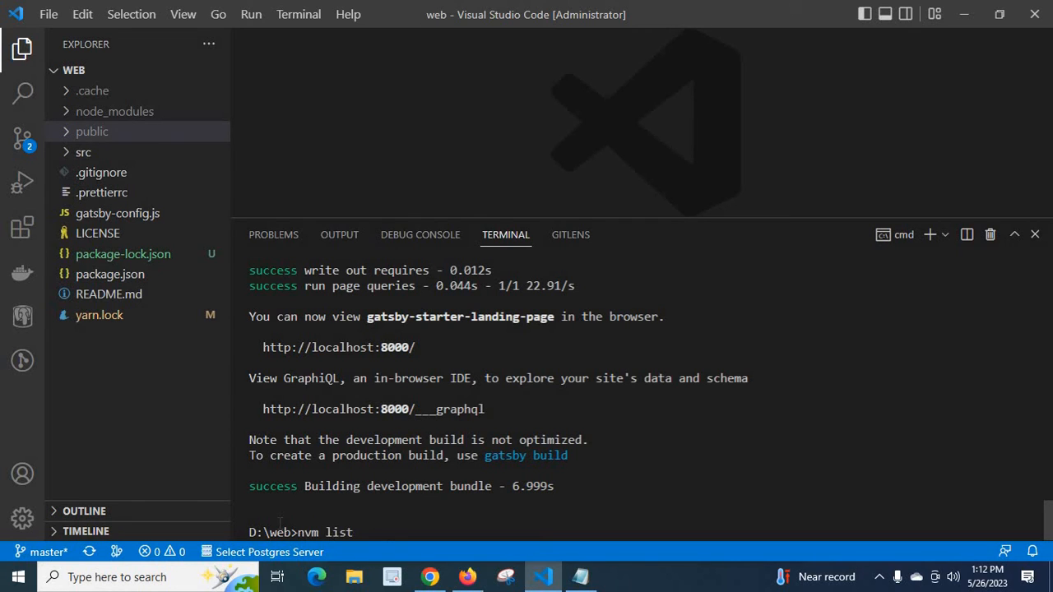
pyautogui.write('set NODE_OPTIONS=--openssl-legacy-provider')
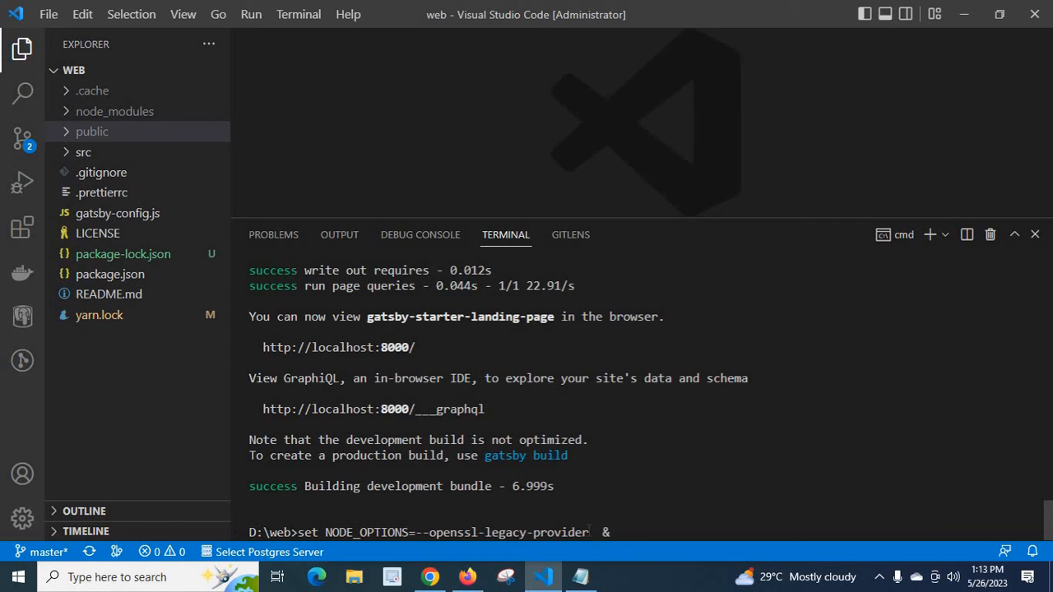
# - Run set NODE_OPTIONS=--openssl-legacy-provider && gatsby develop as one combined command
pyautogui.write('&')
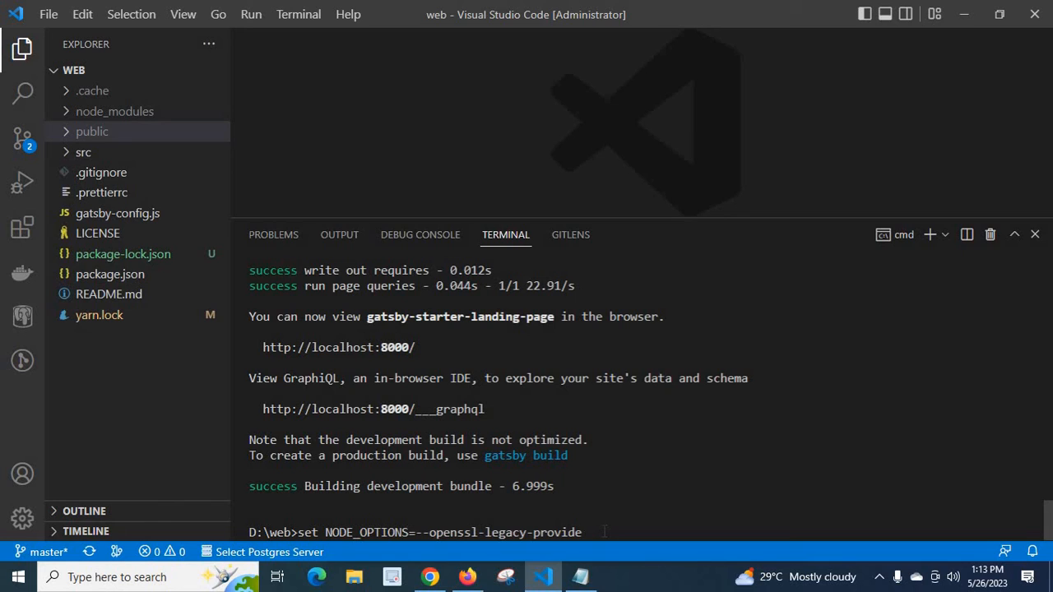
pyautogui.write('r')
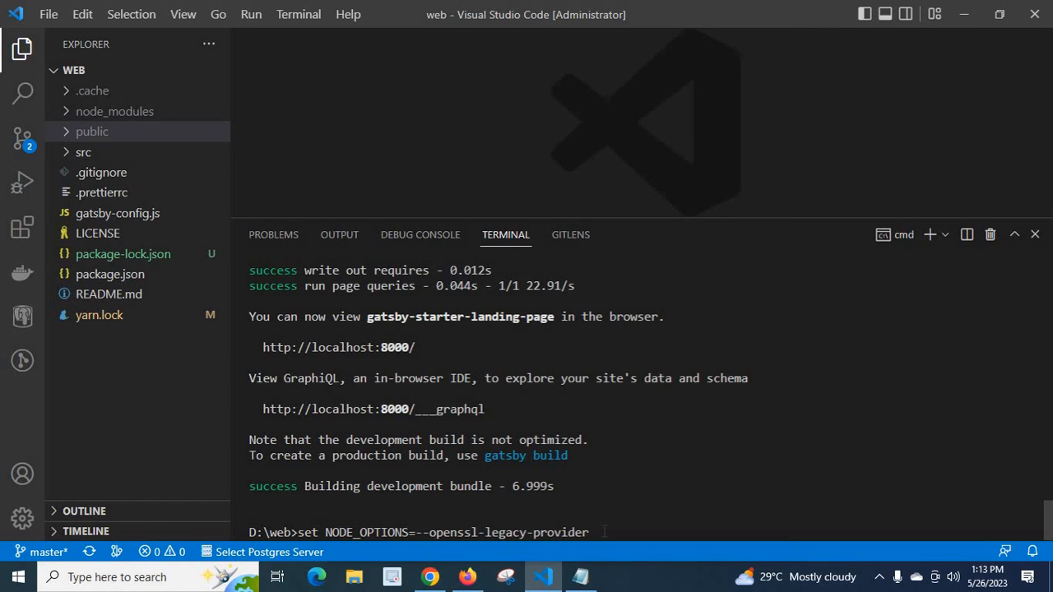
pyautogui.write('&')
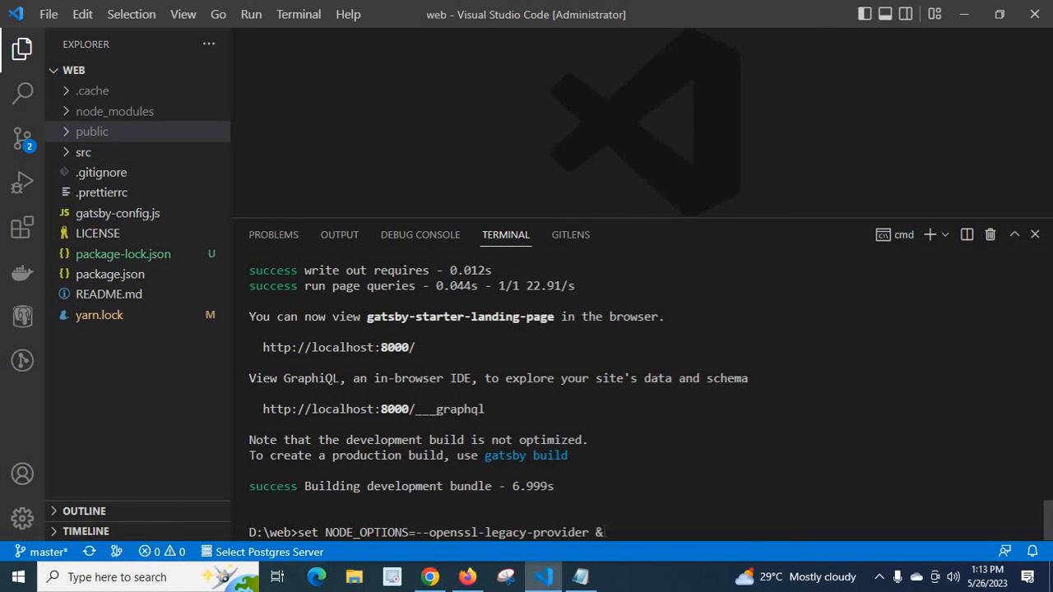
pyautogui.write('&')
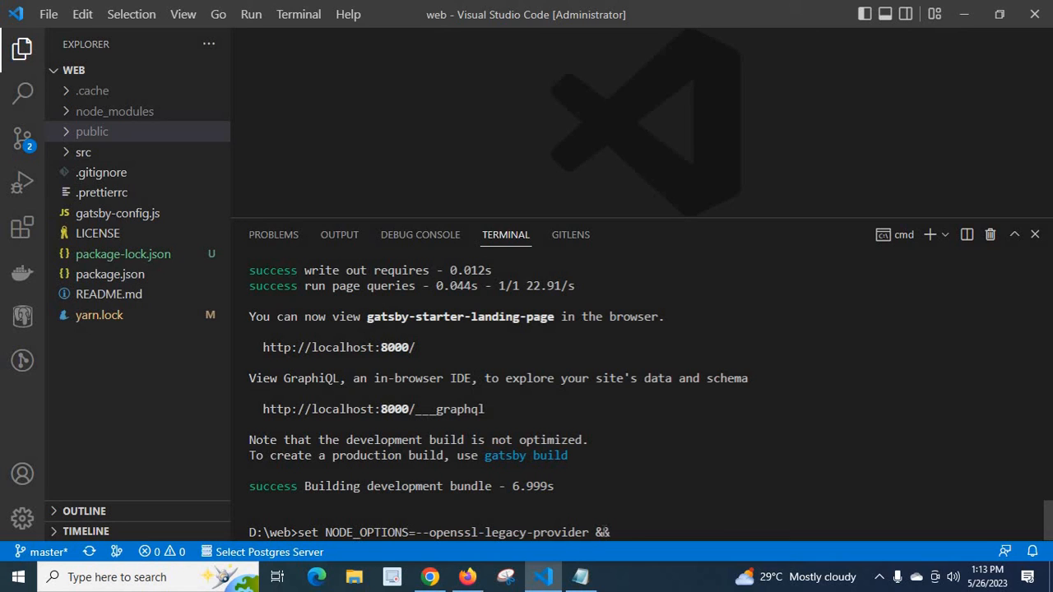
pyautogui.write('ga')
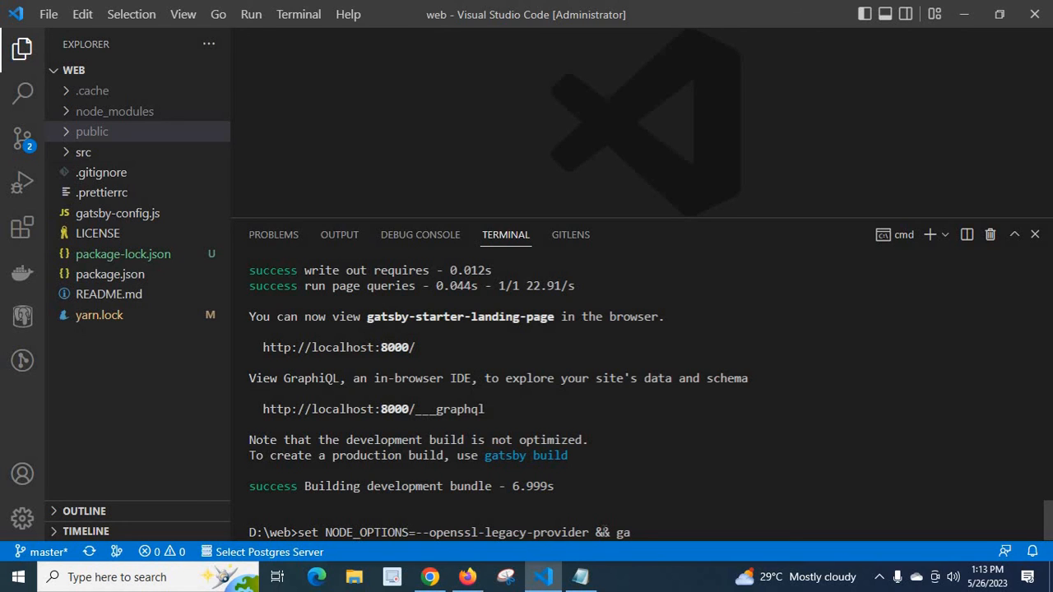
pyautogui.write('tsby')
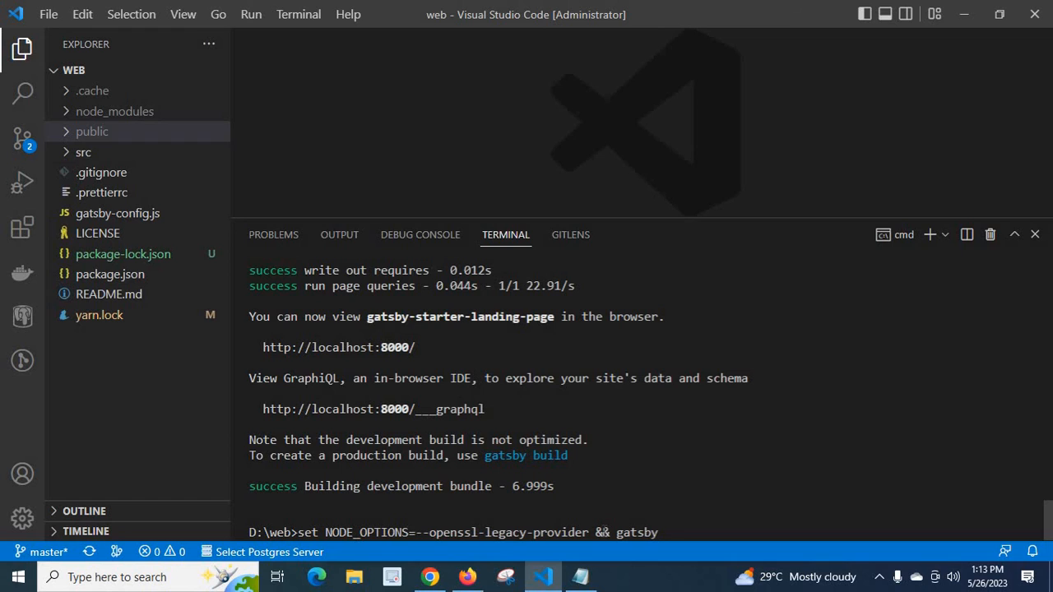
pyautogui.write('develop')
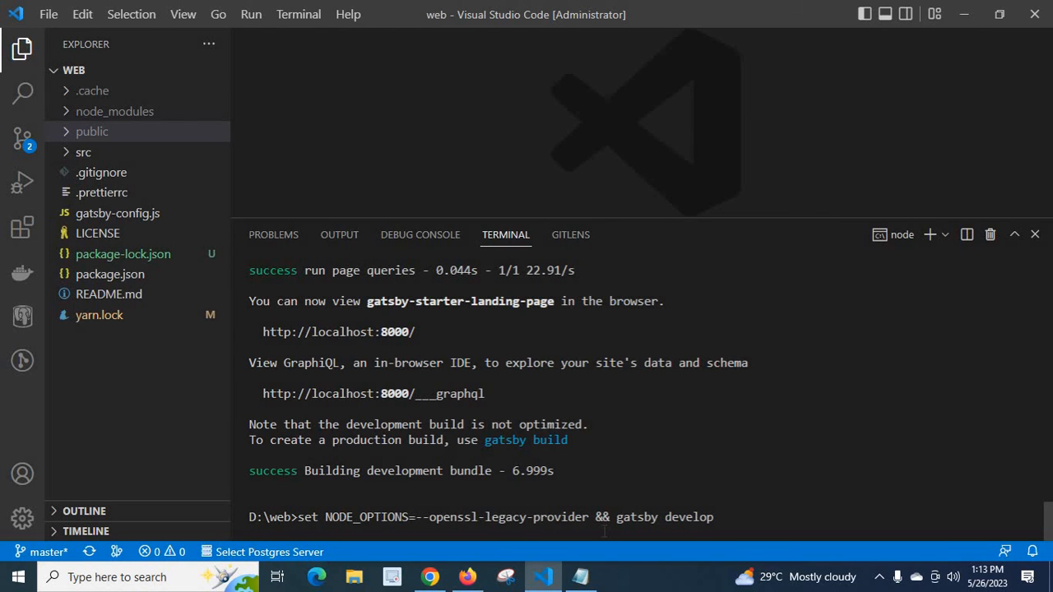
pyautogui.scroll(-3)
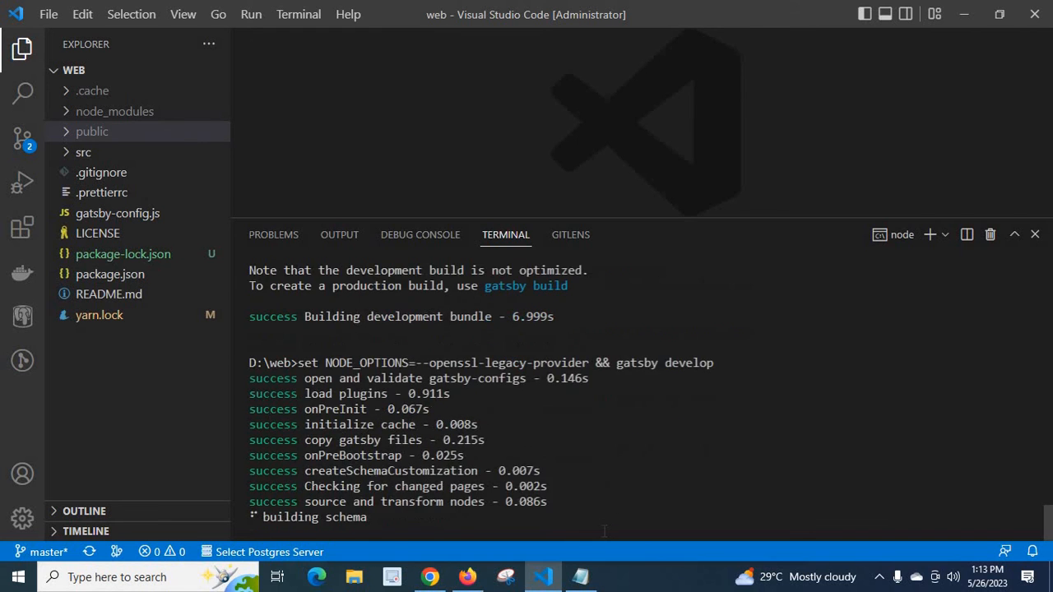